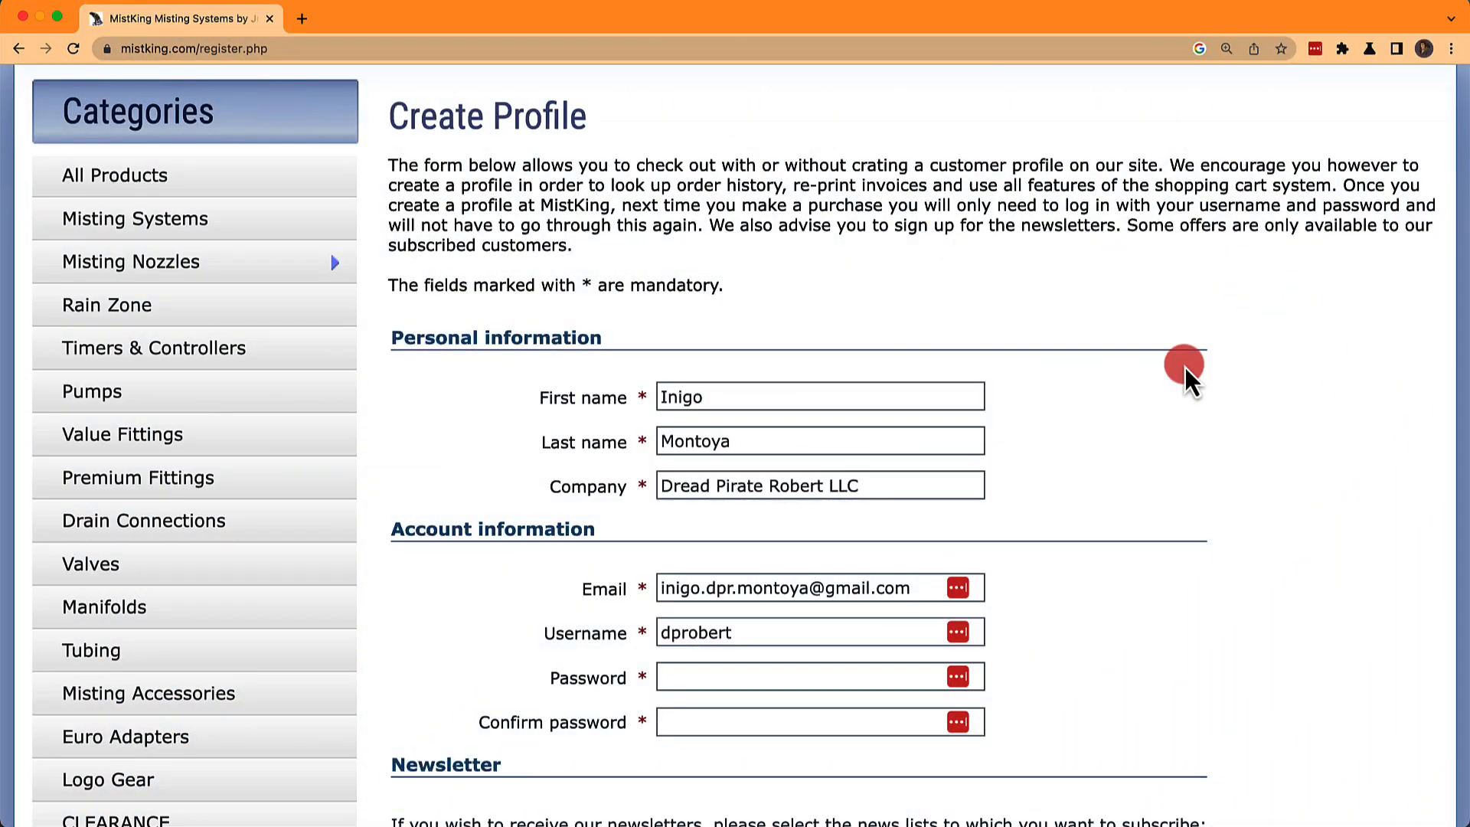
- Regenerate the suggested password twice and fill both MistKing password fields with it
scroll("down", 3)
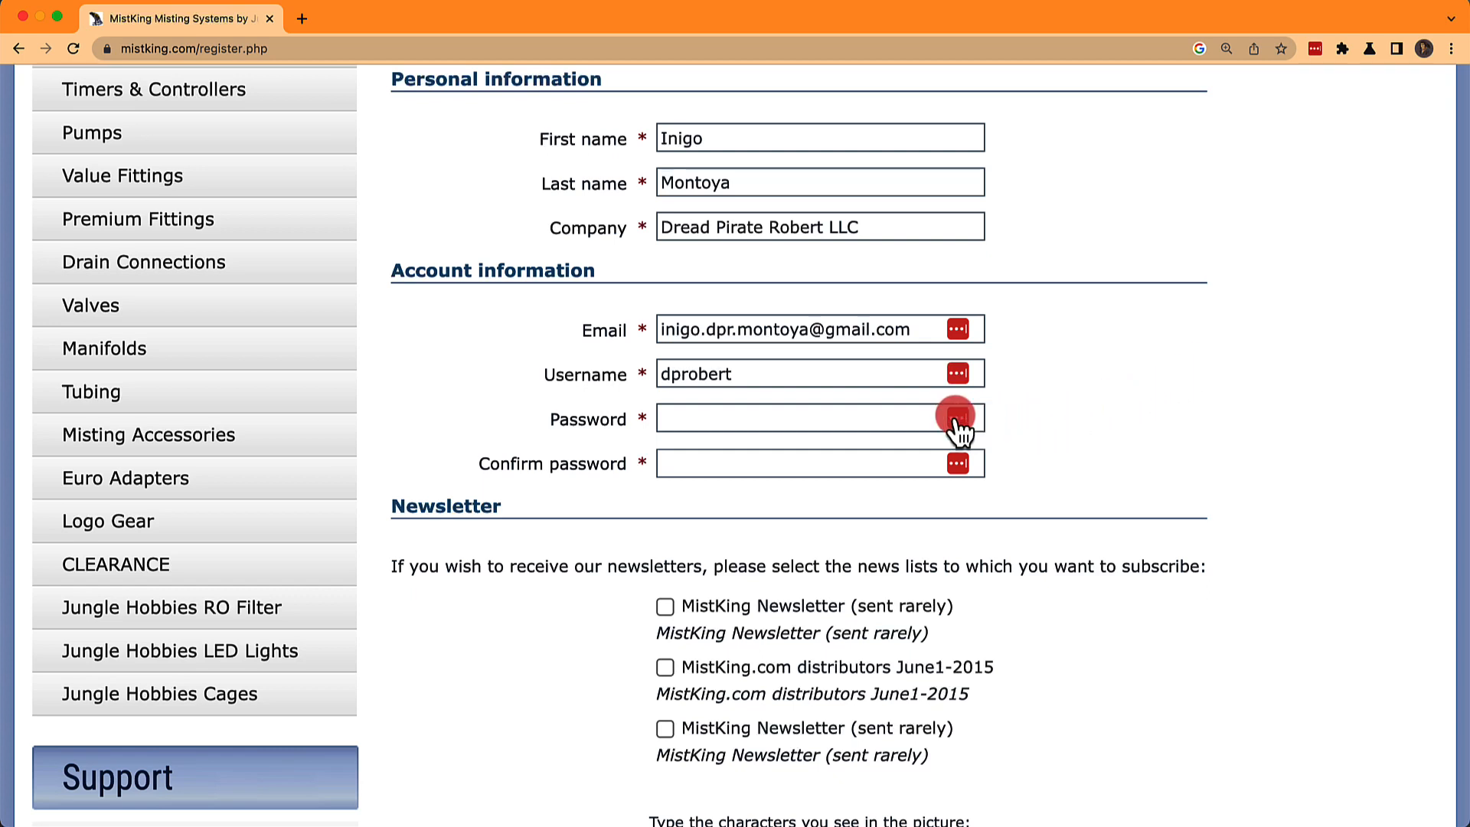
left_click(793, 418)
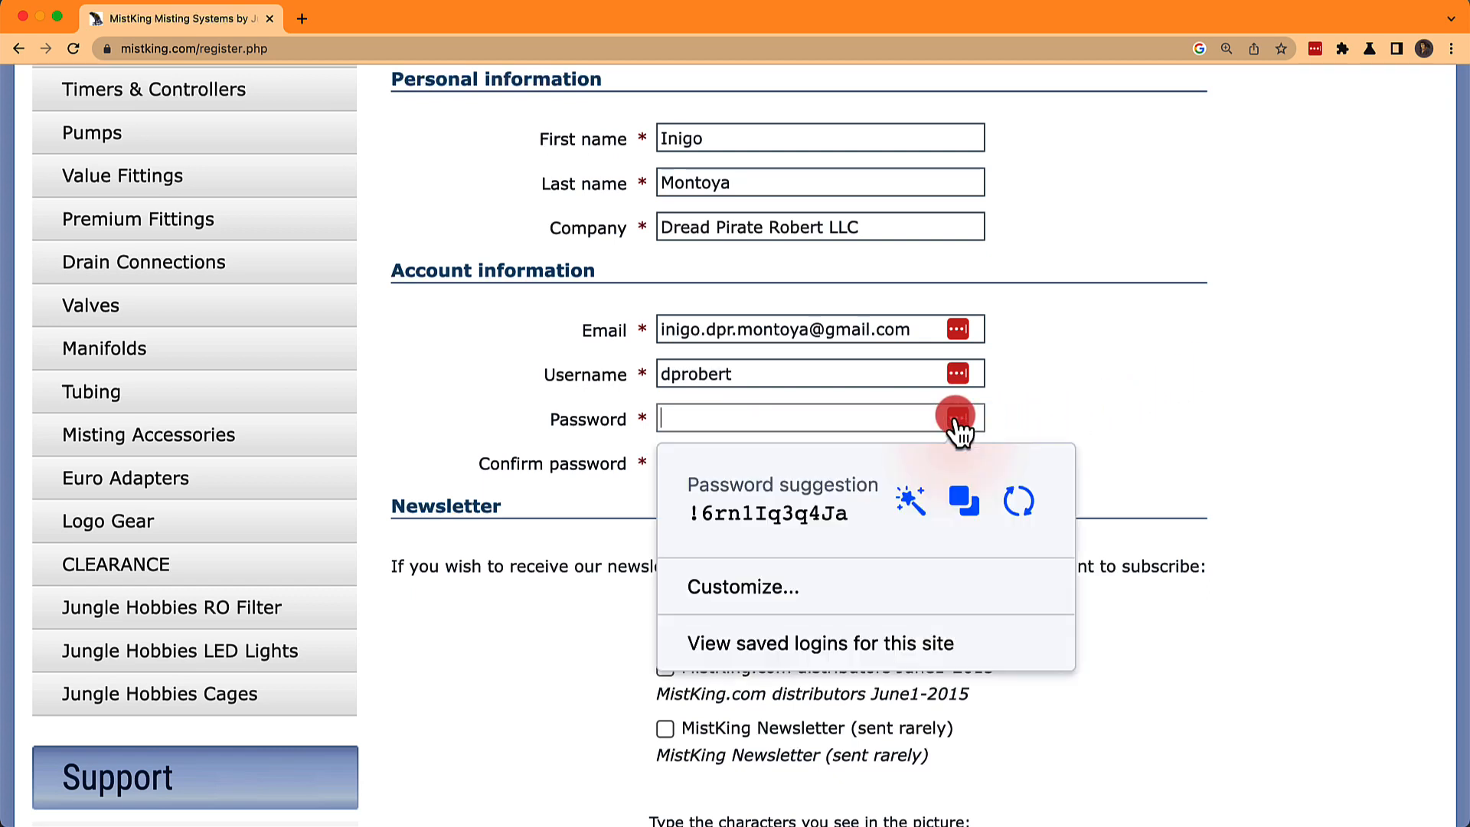
left_click(1018, 500)
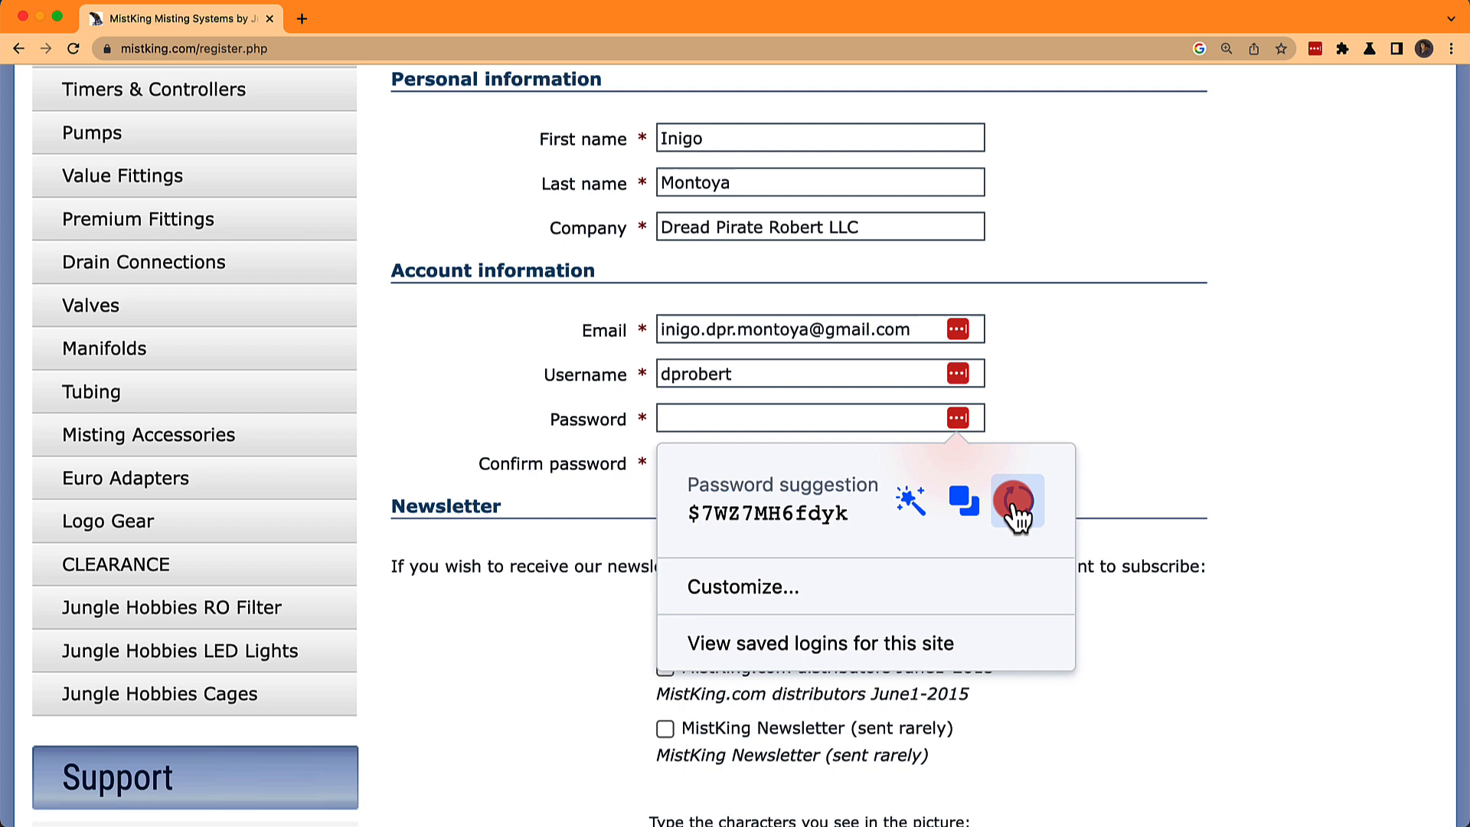
left_click(1017, 499)
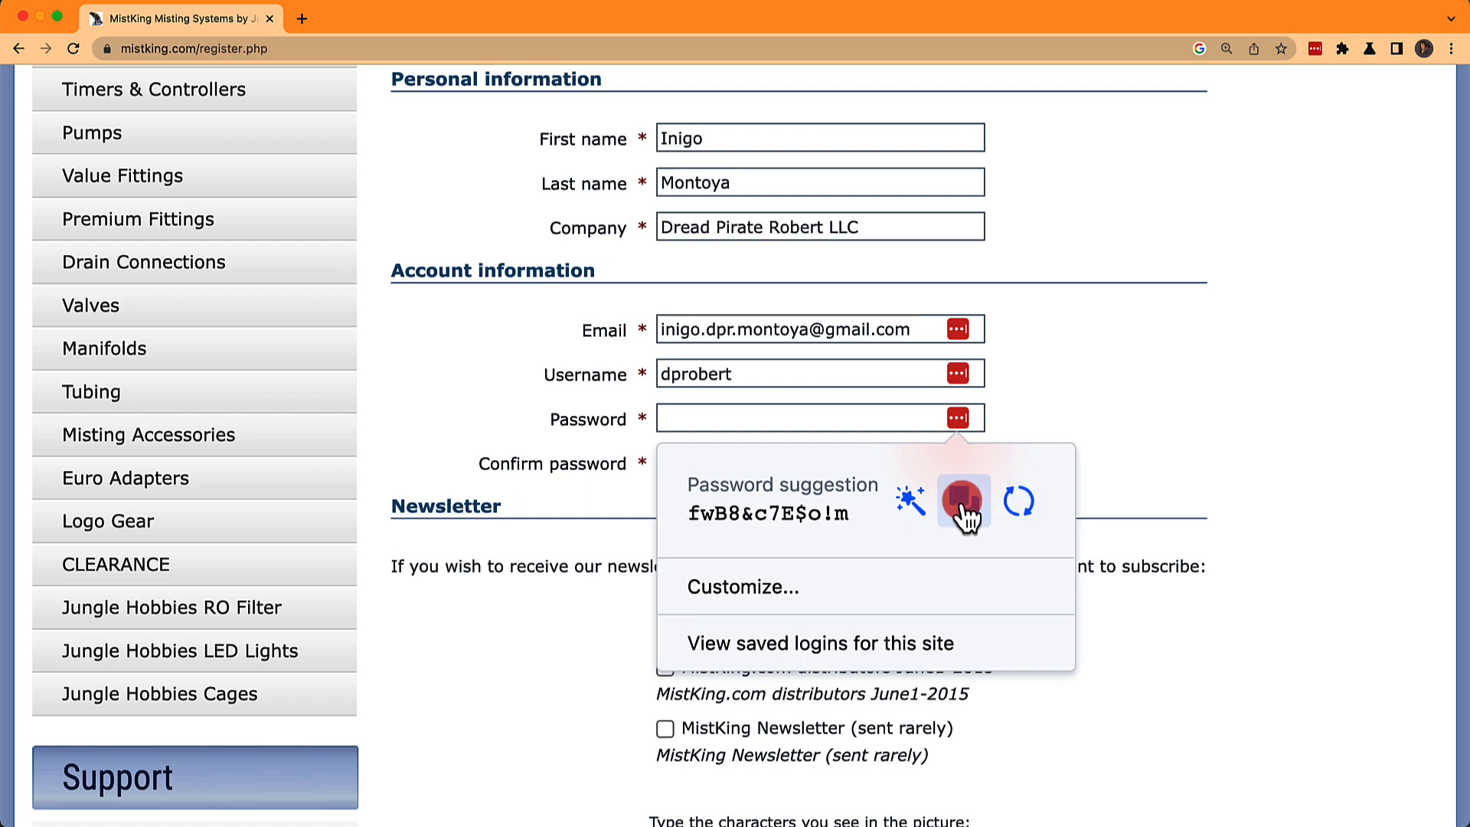
mouse_move(910, 504)
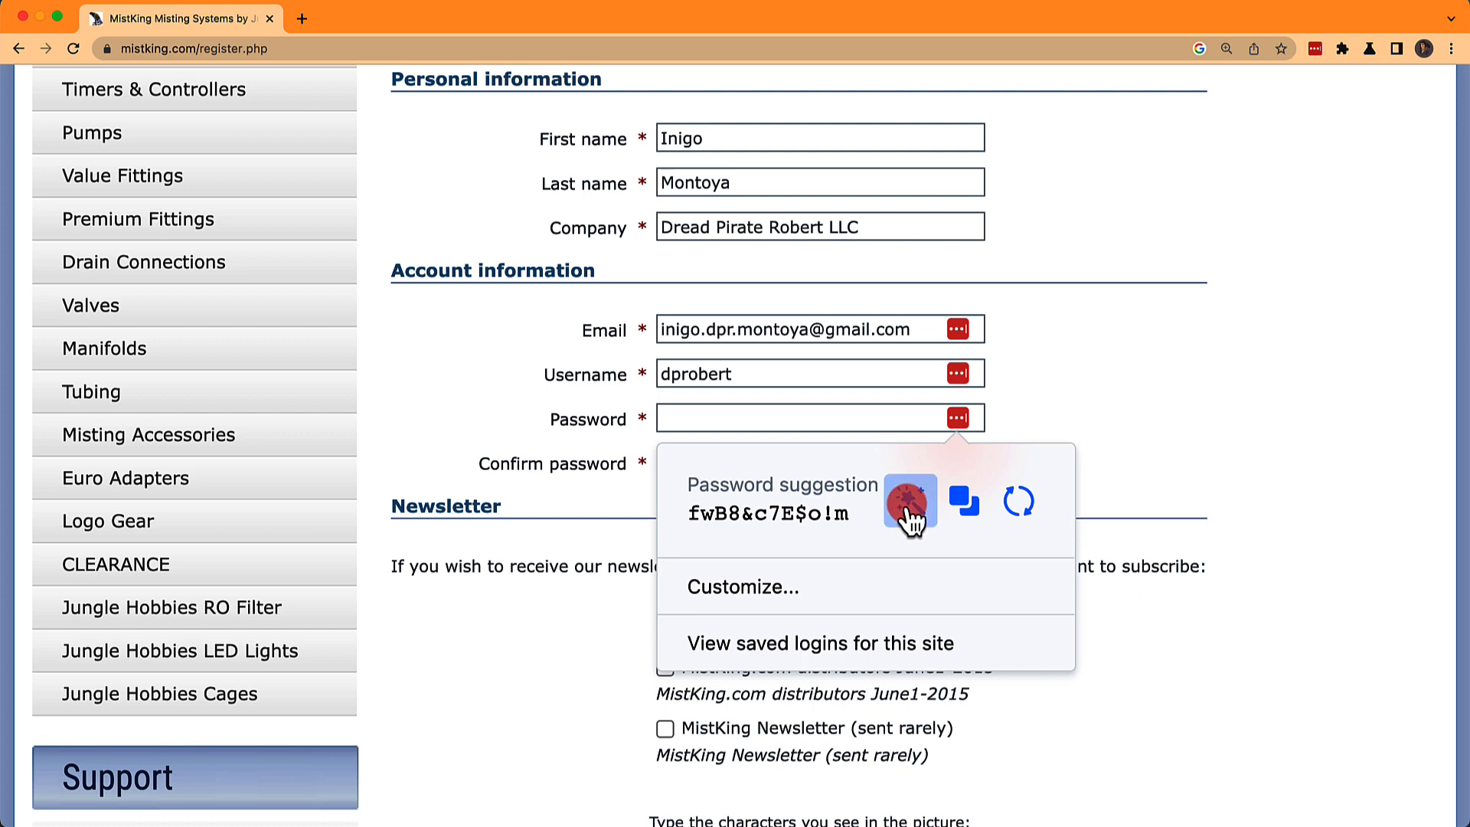
left_click(908, 501)
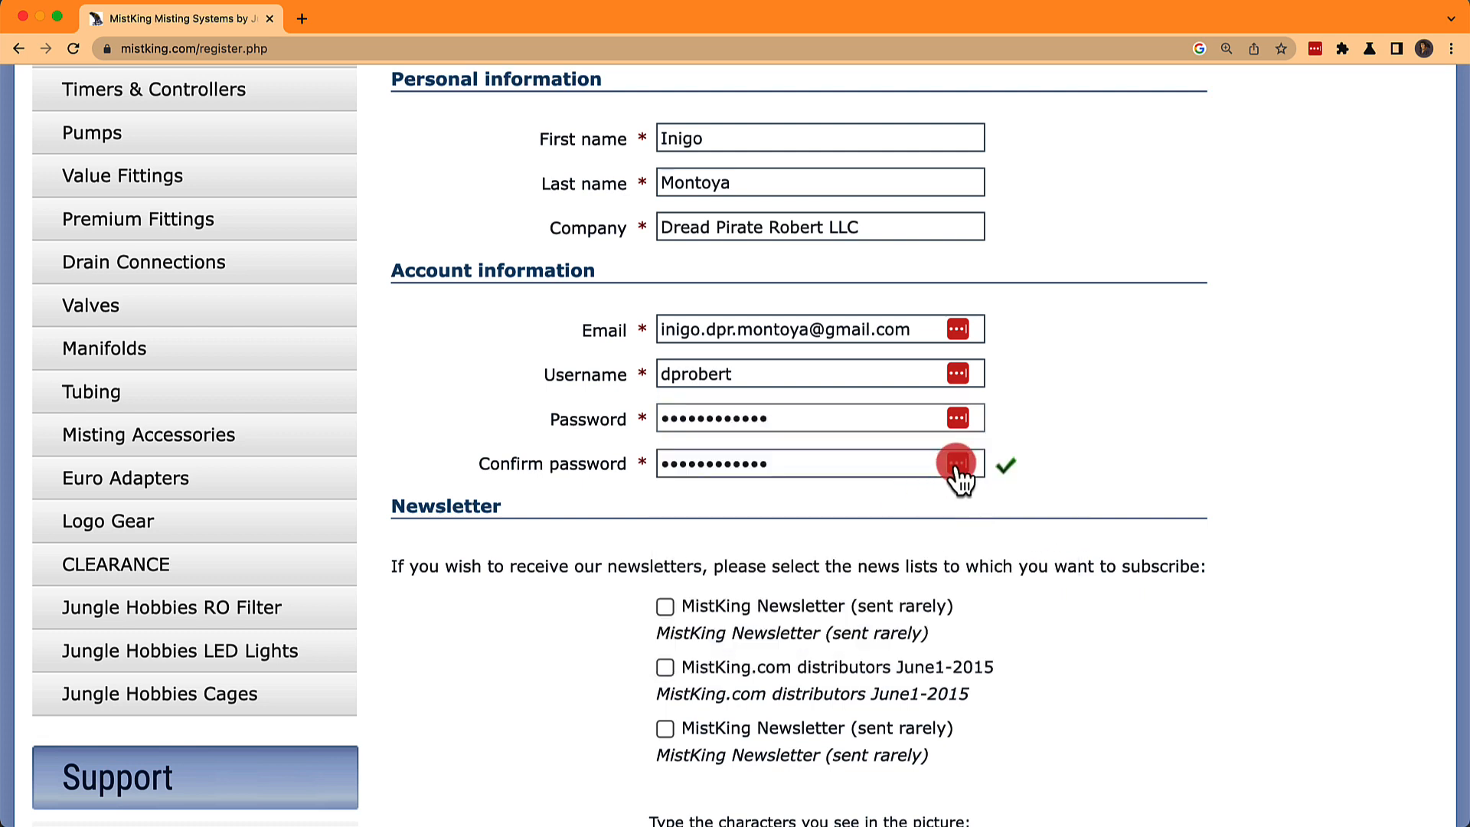
- Reopen the password suggestion from Confirm password and show the generator's history
left_click(955, 463)
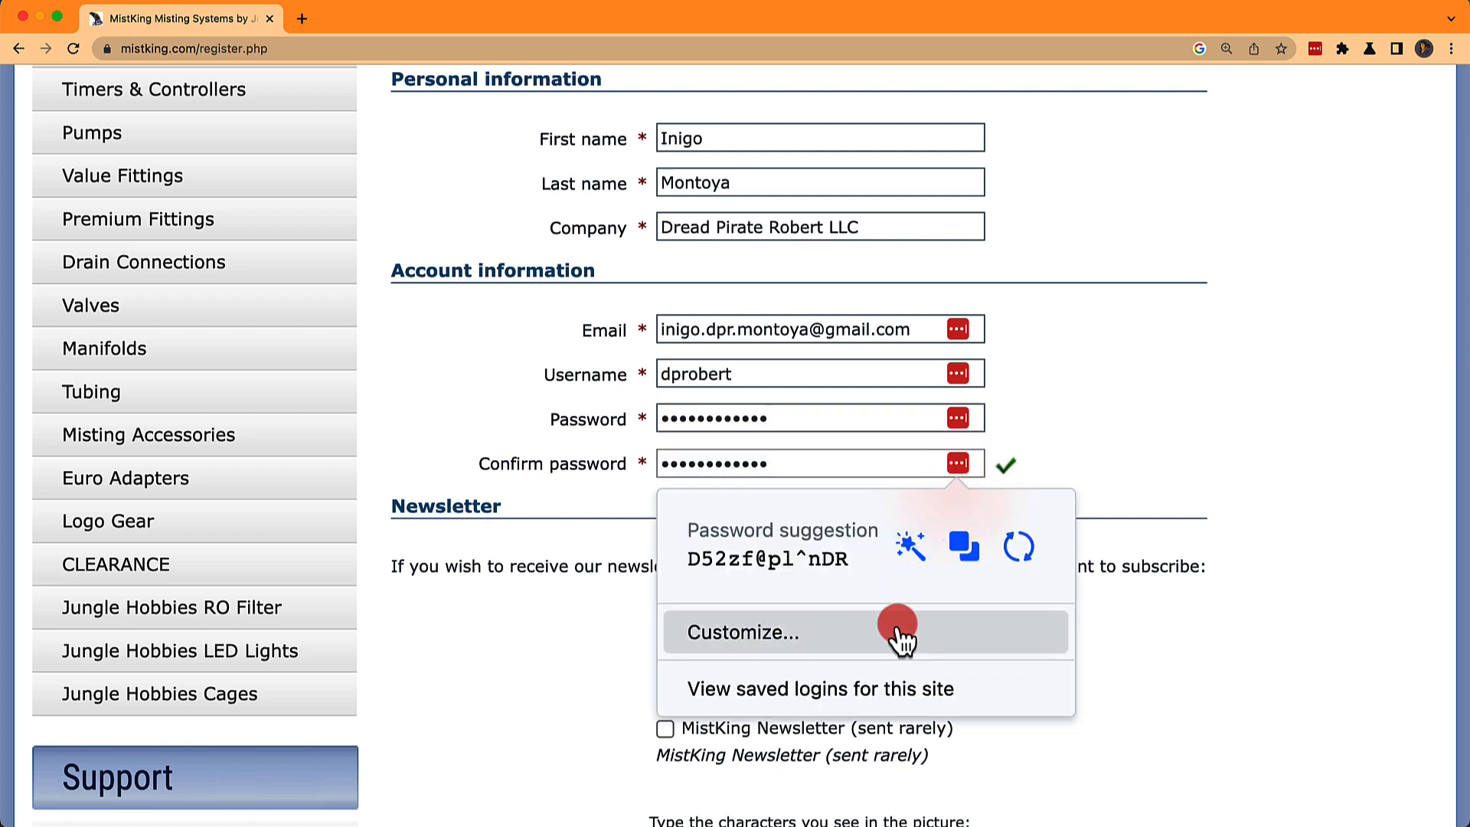
left_click(743, 632)
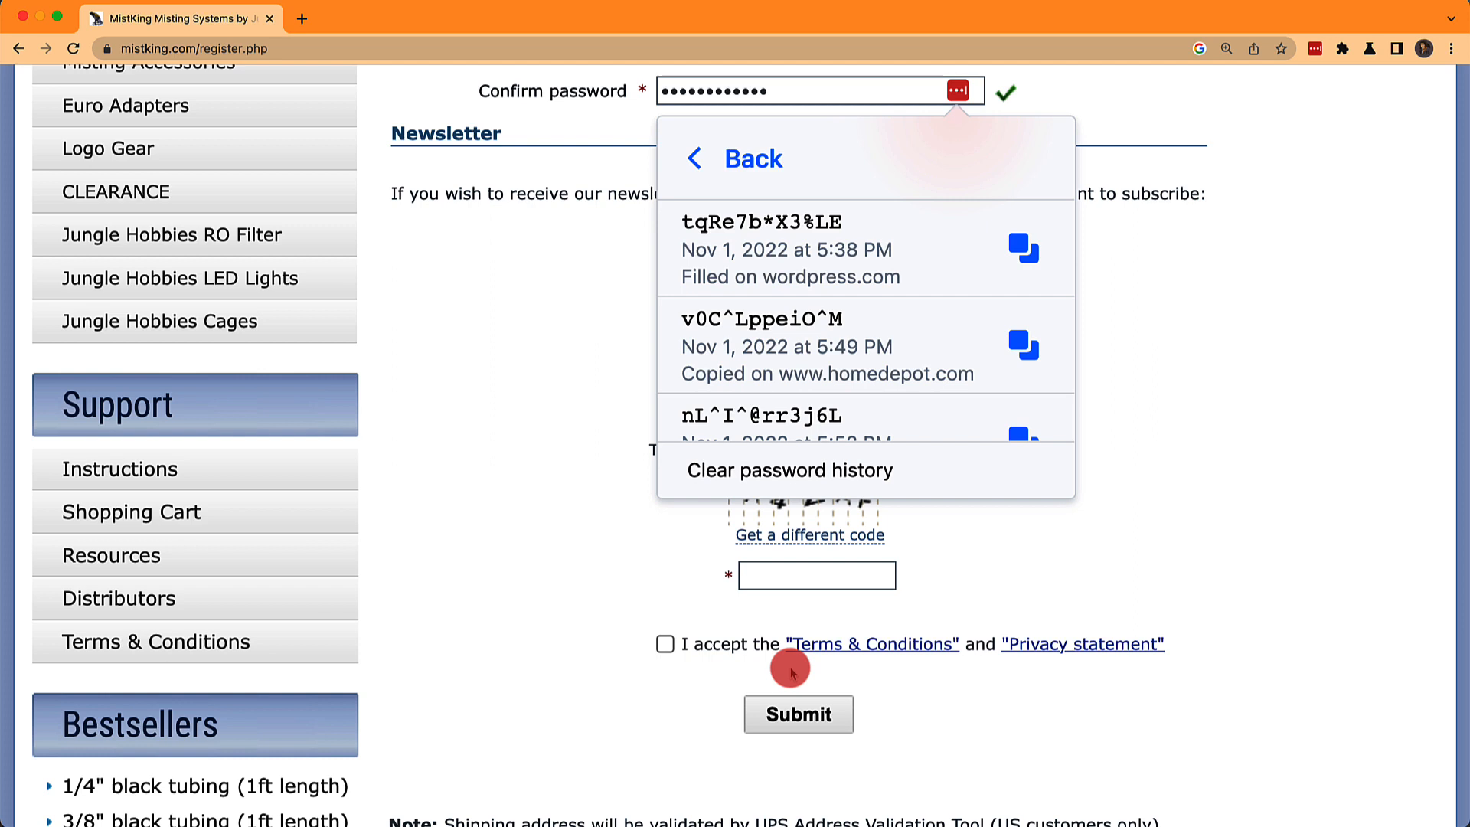
mouse_move(1293, 404)
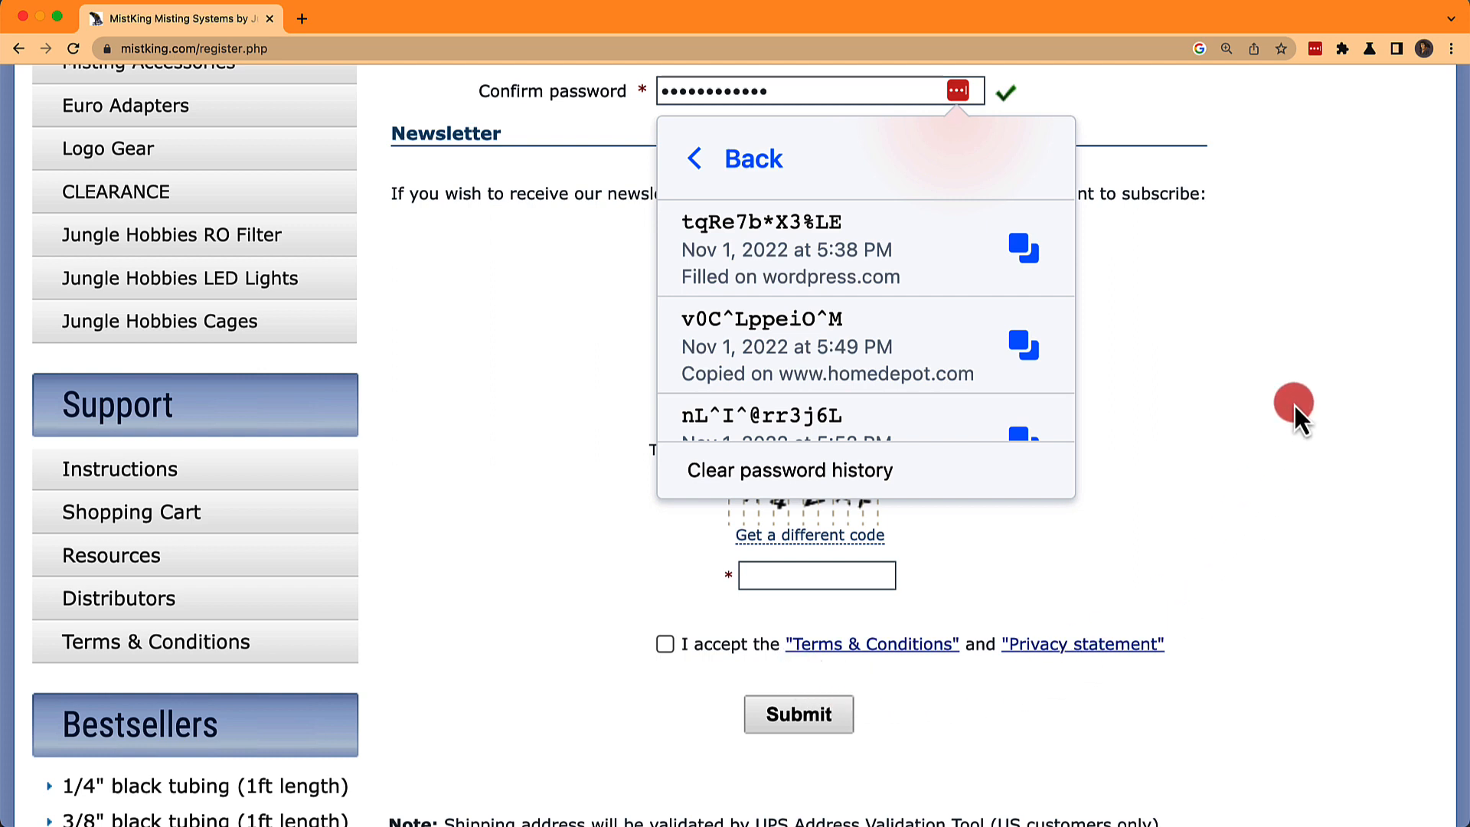
- Show the LastPass extension menu from the Chrome toolbar over the registration page
left_click(1320, 47)
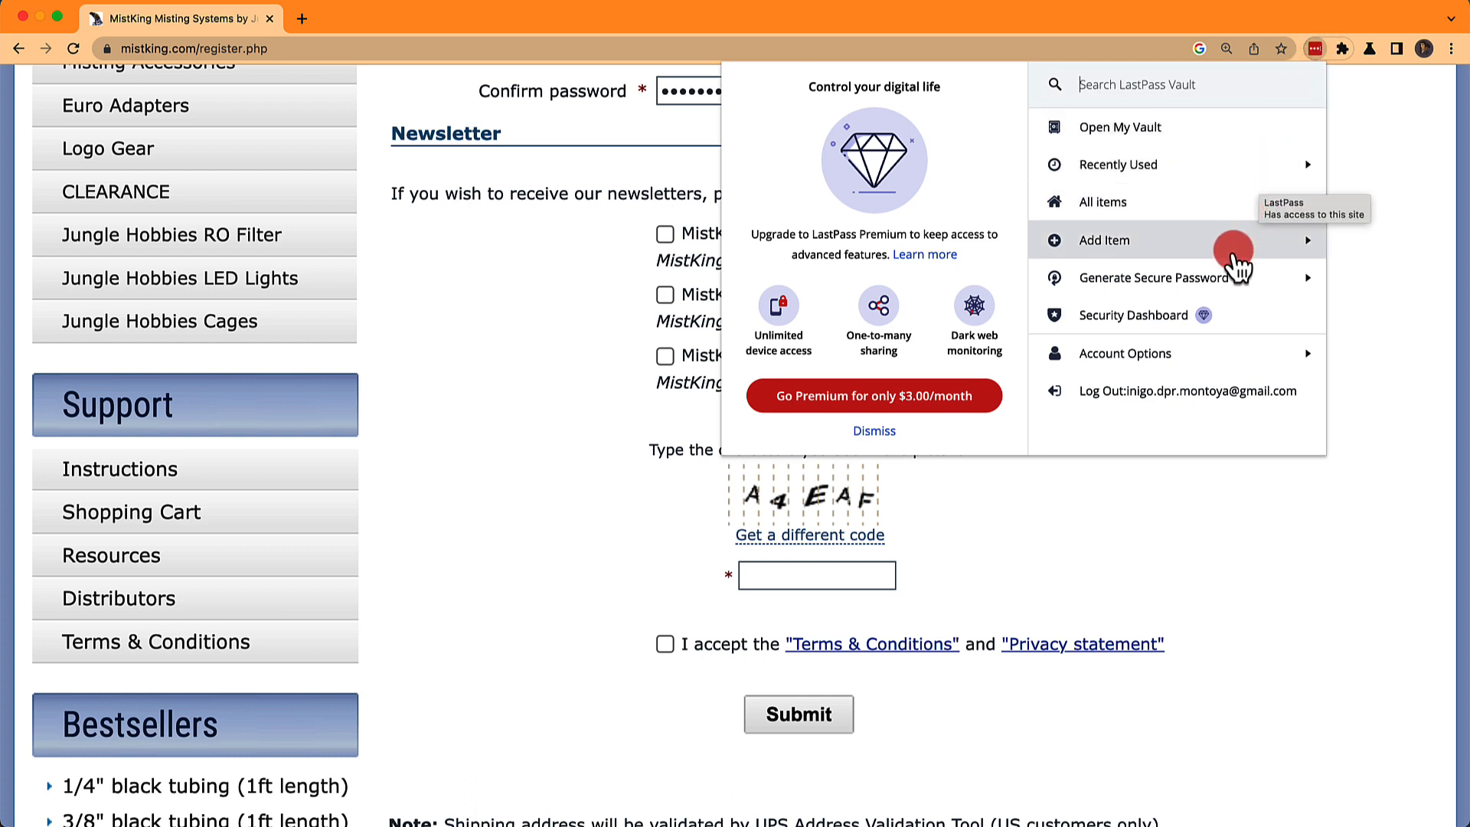
left_click(1163, 277)
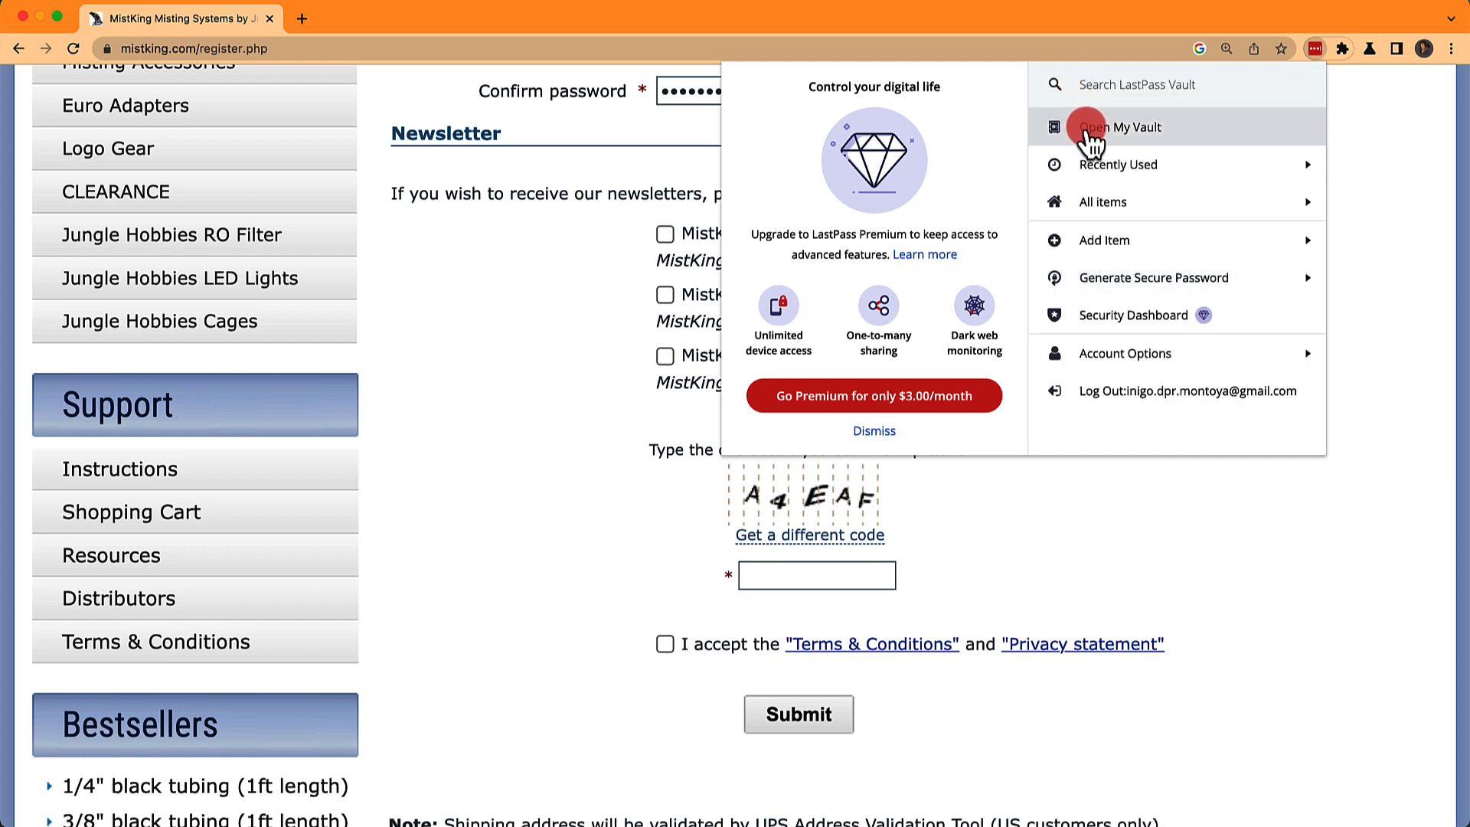
- From the vault's Advanced Options, generate a 16-character all-characters password and copy it
left_click(1121, 127)
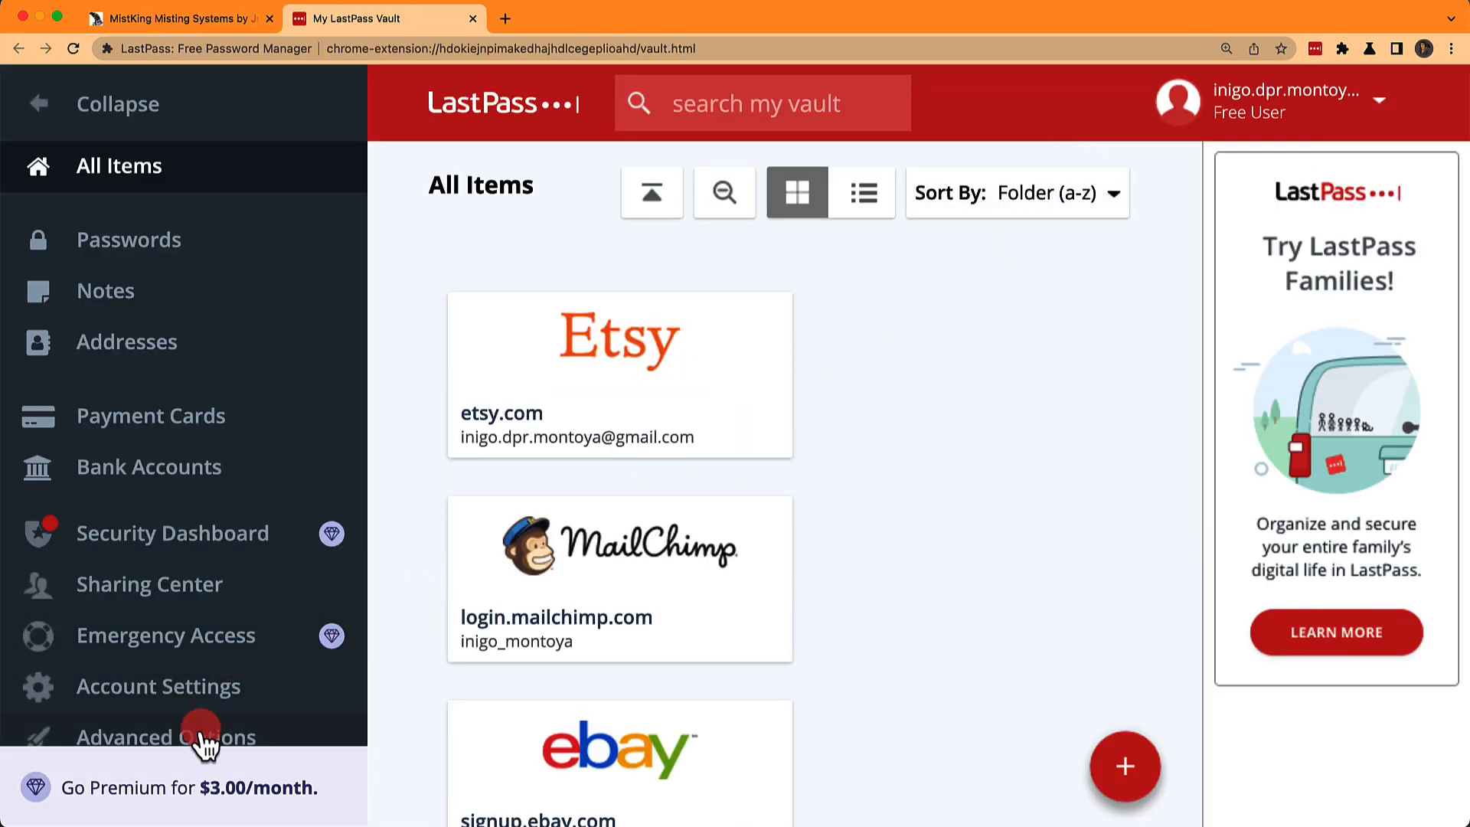
left_click(165, 736)
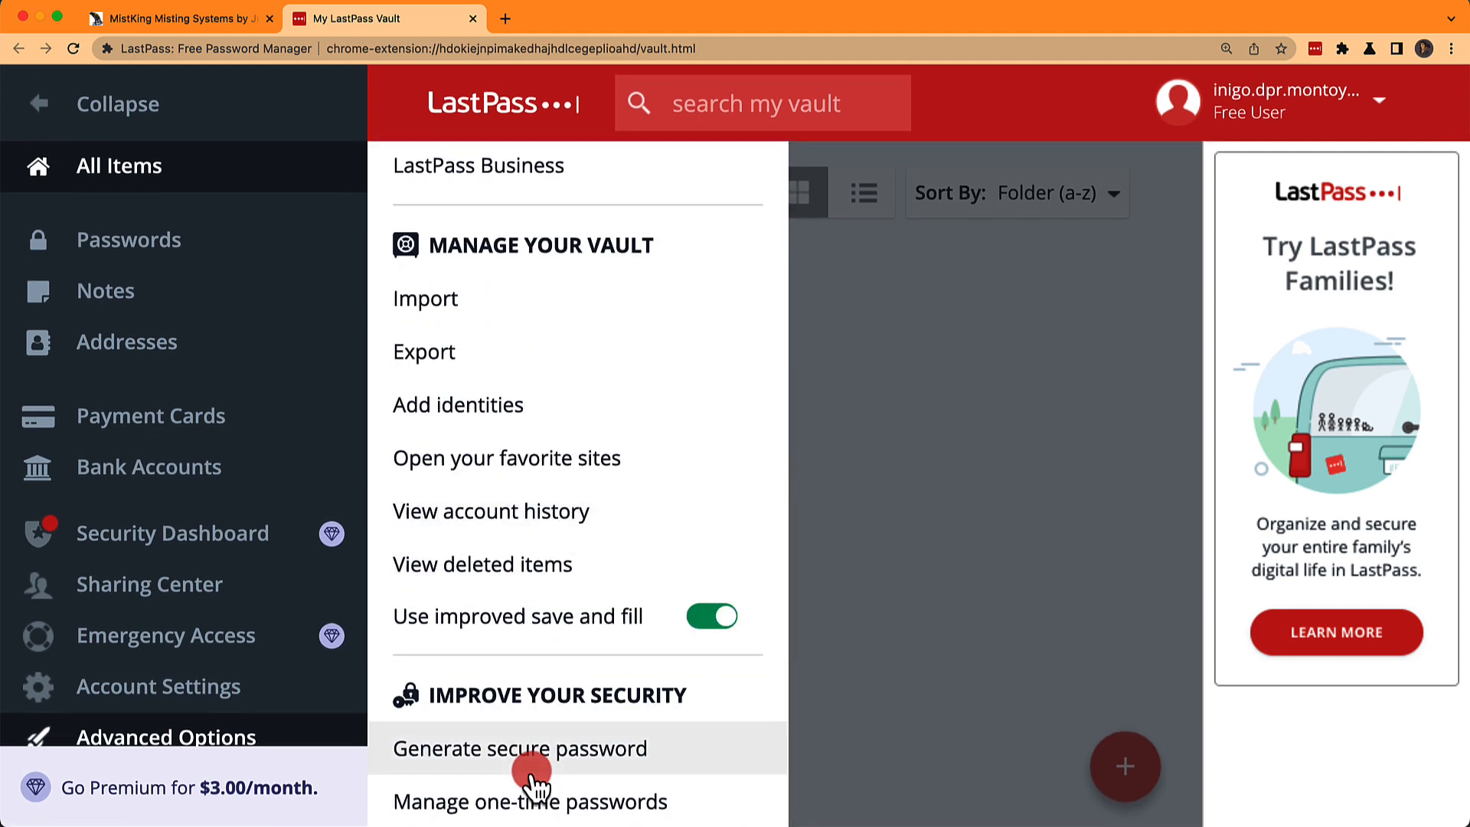
left_click(520, 749)
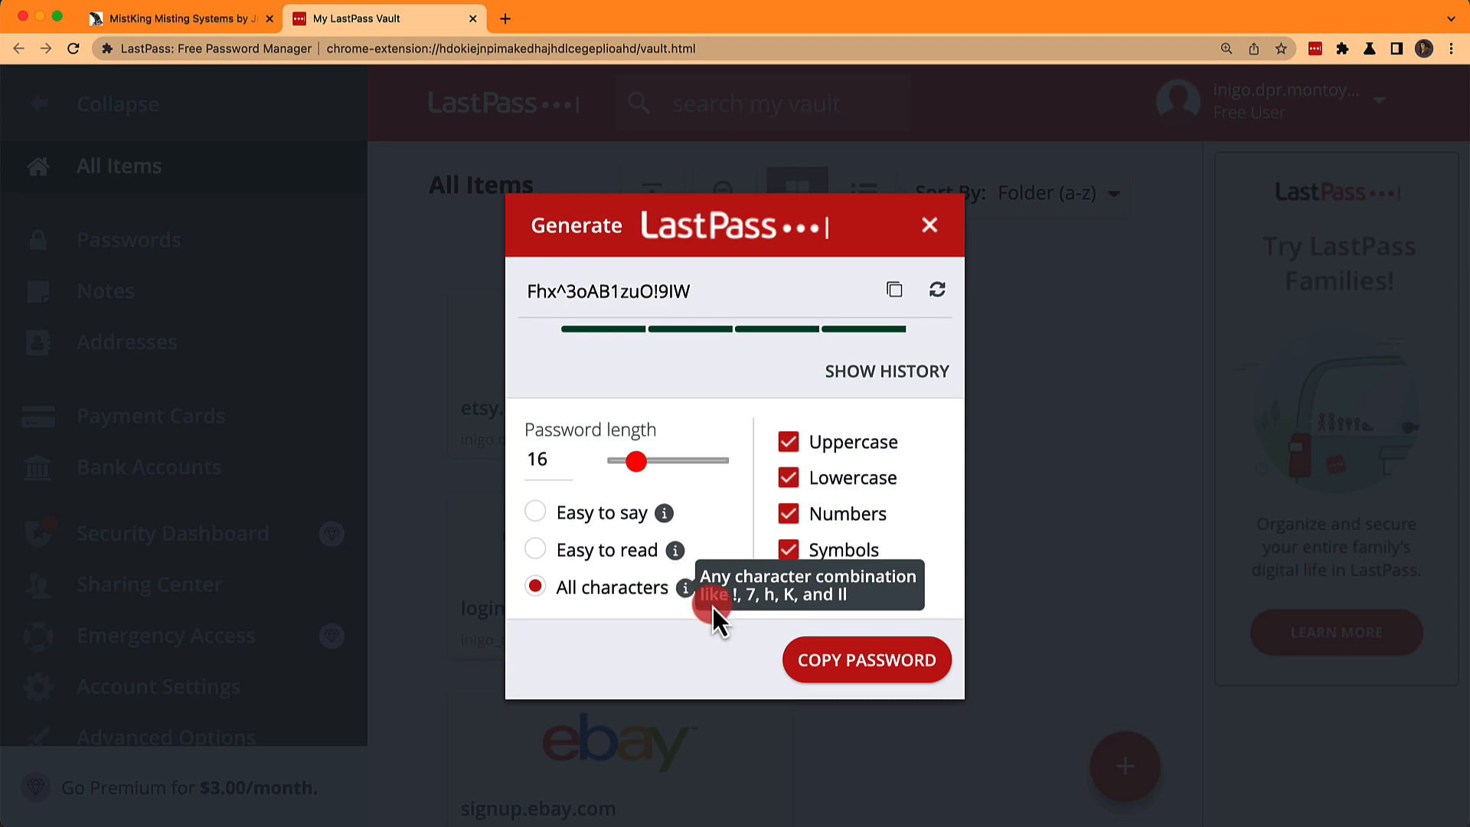
left_click(865, 660)
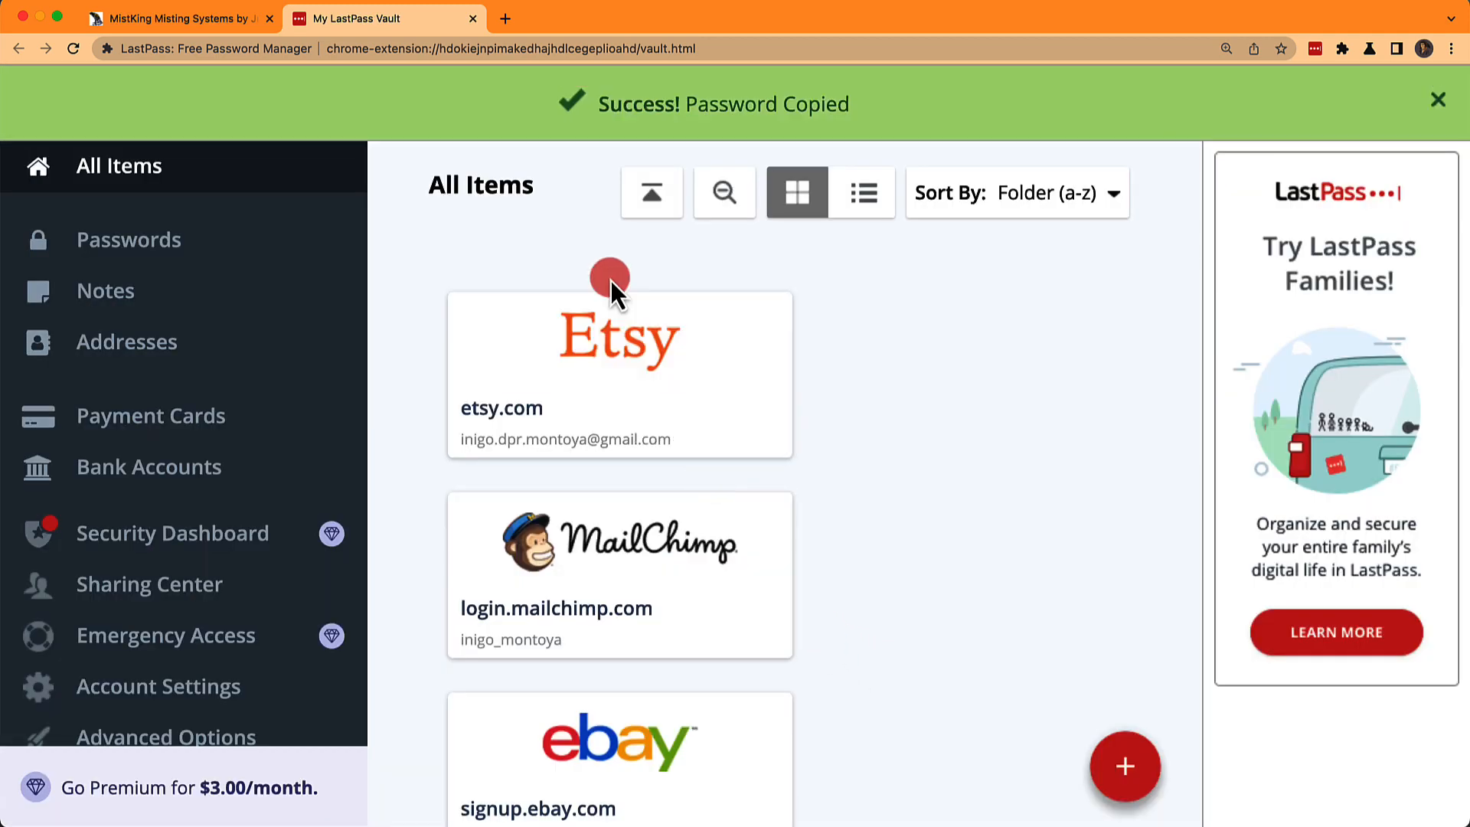
- Submit the MistKing registration and add the new login to the LastPass vault
left_click(183, 19)
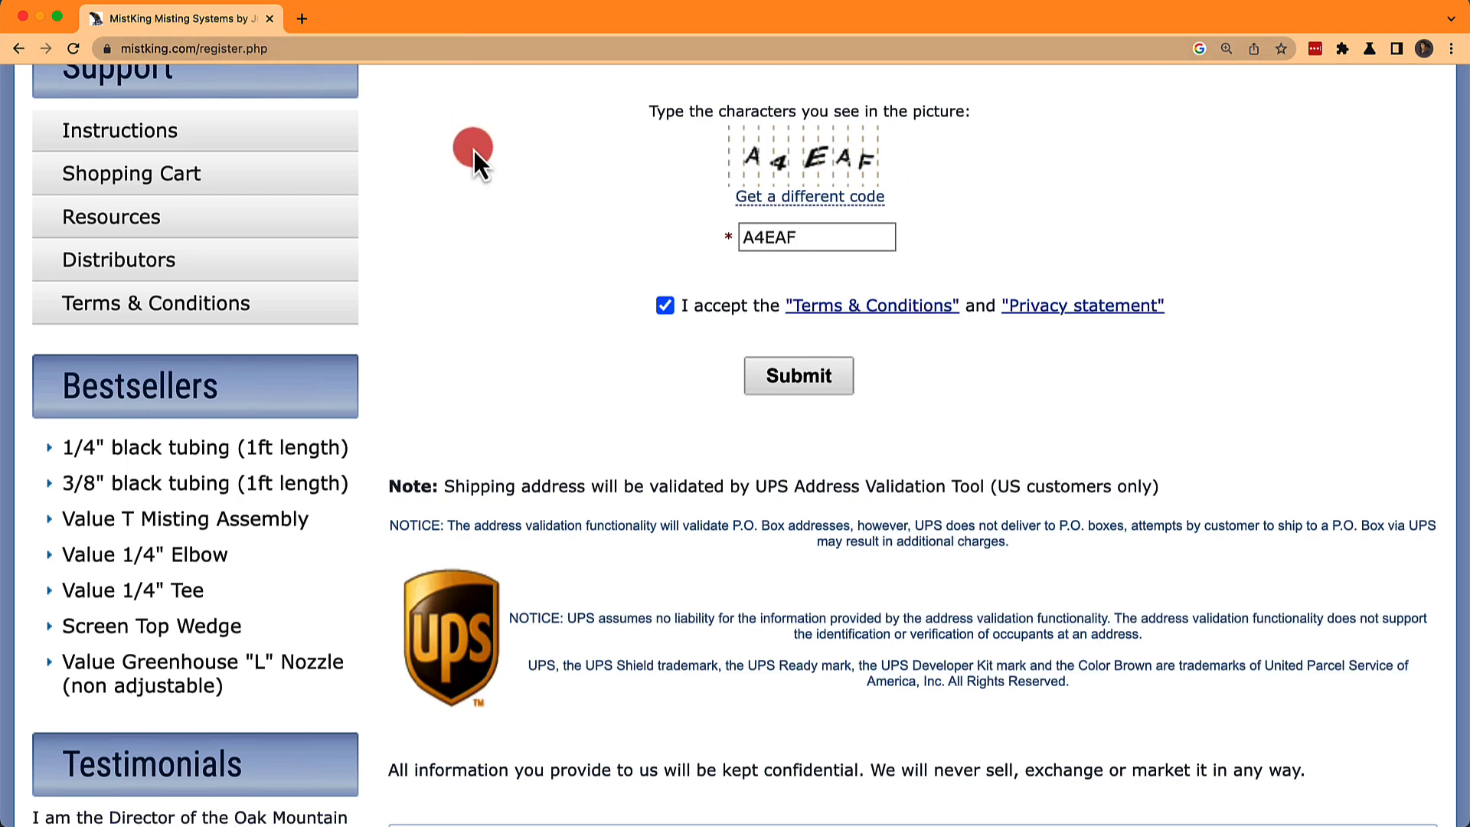
left_click(797, 375)
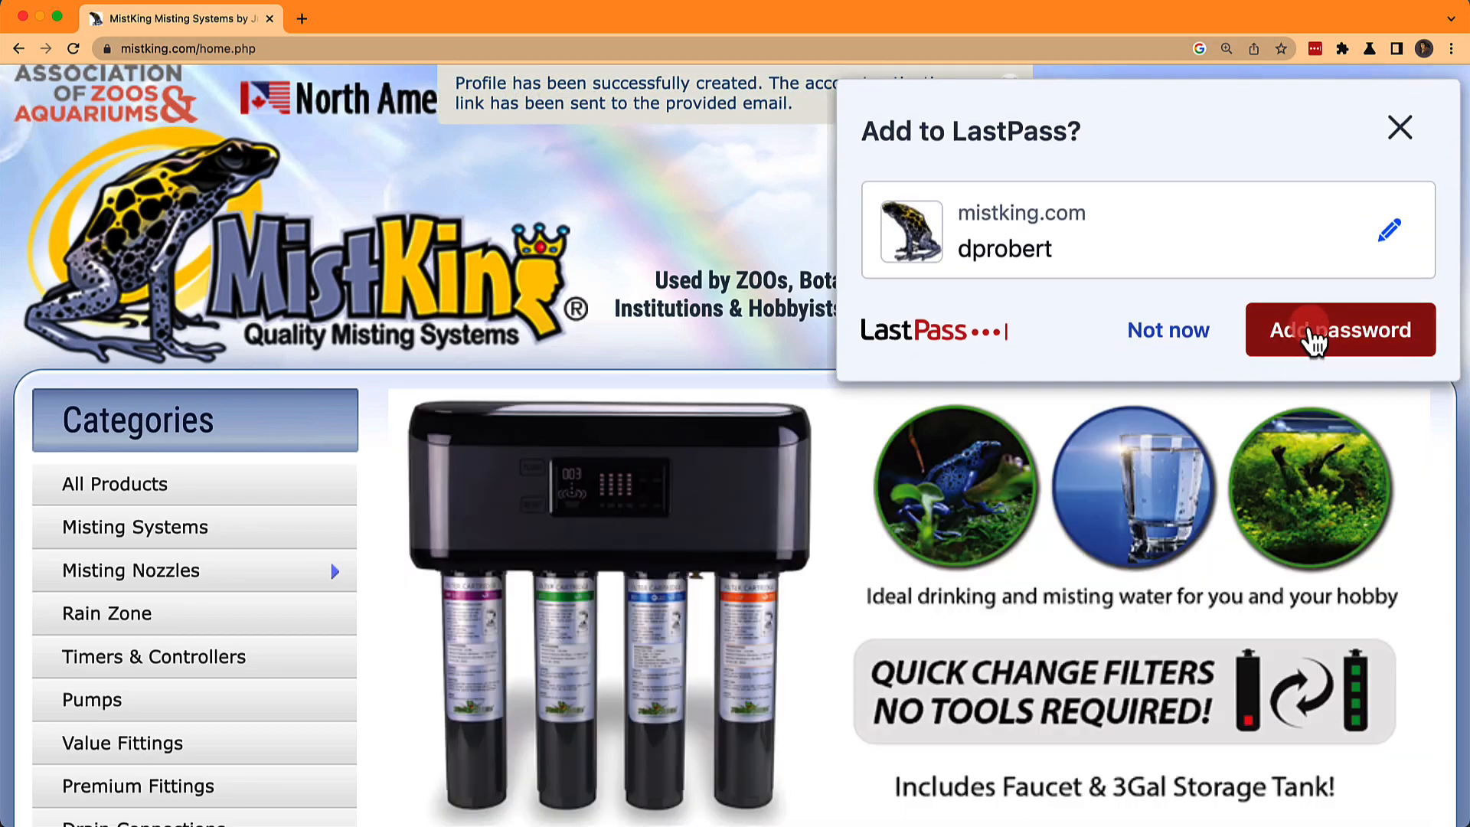
left_click(1317, 331)
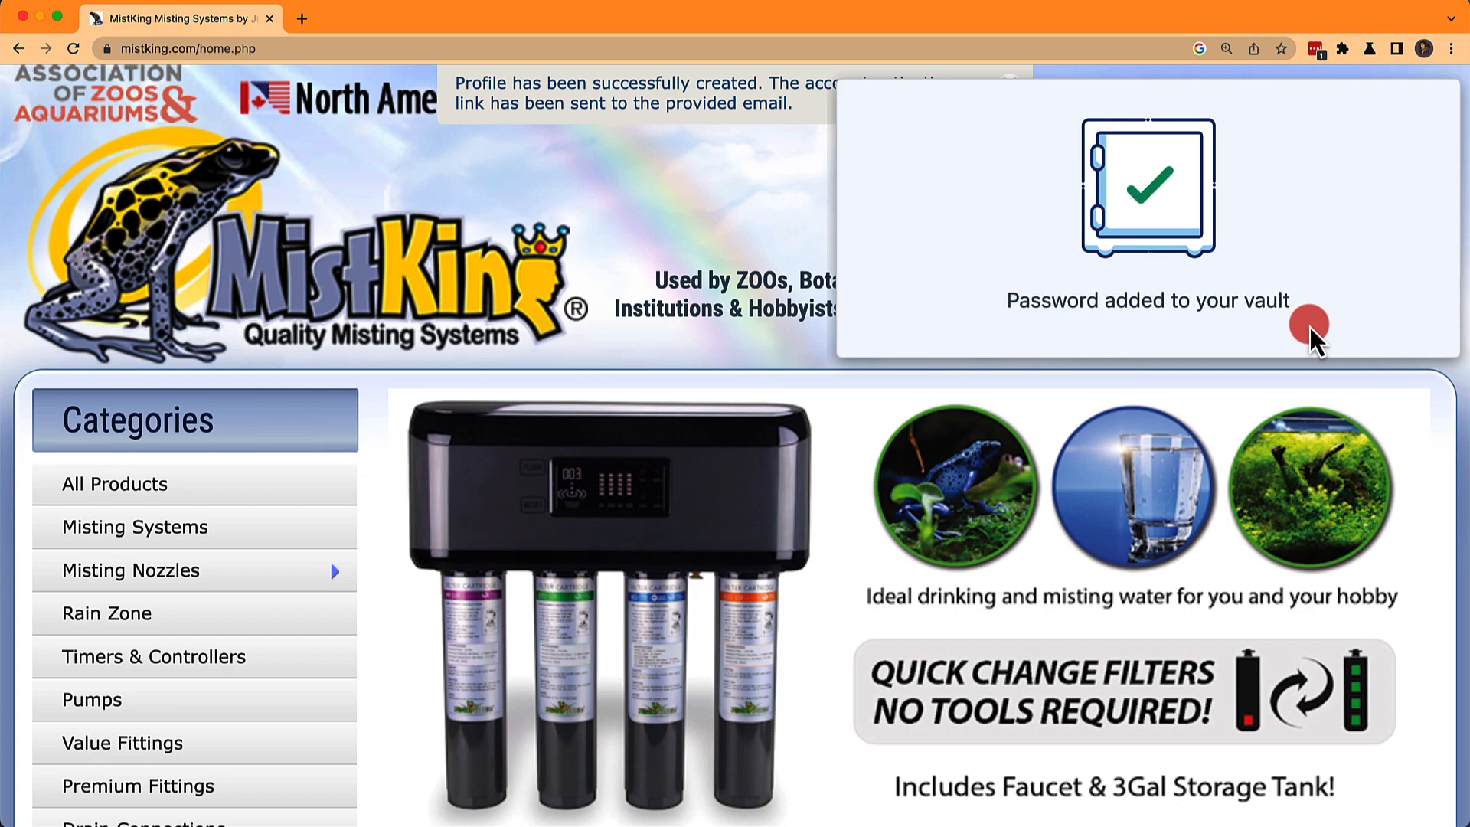